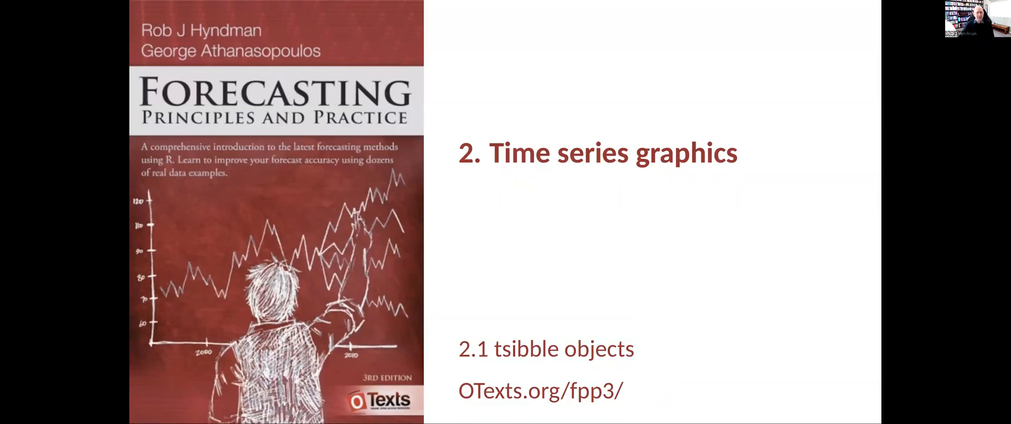
Switch from the slides to the R session showing library(fpp3) output with attached packages and conflicts
key("alt+tab")
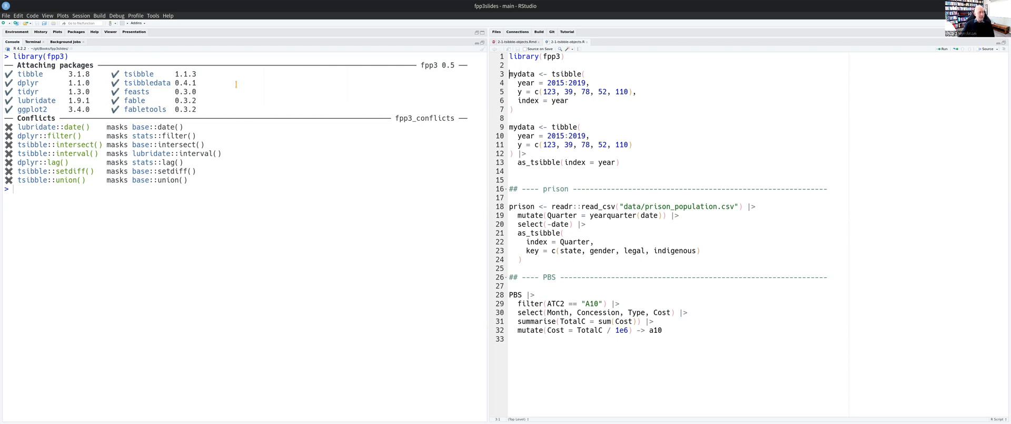
mouse_move(258, 100)
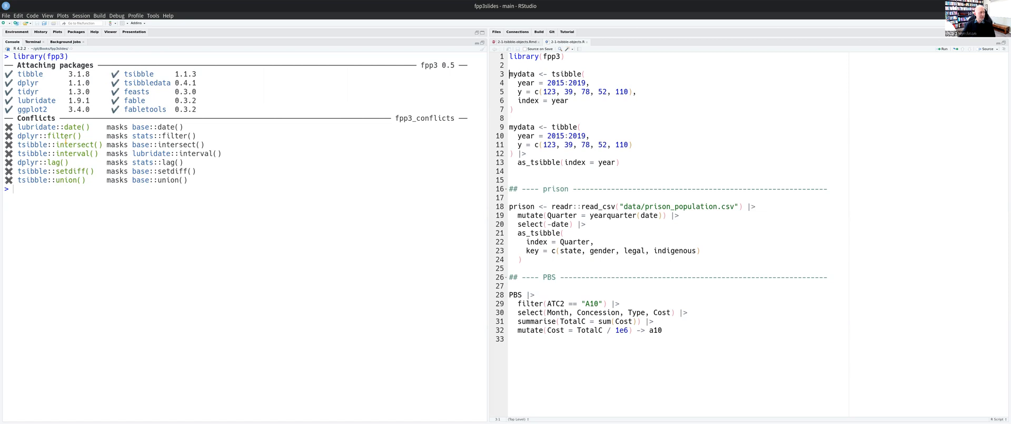
double_click(59, 135)
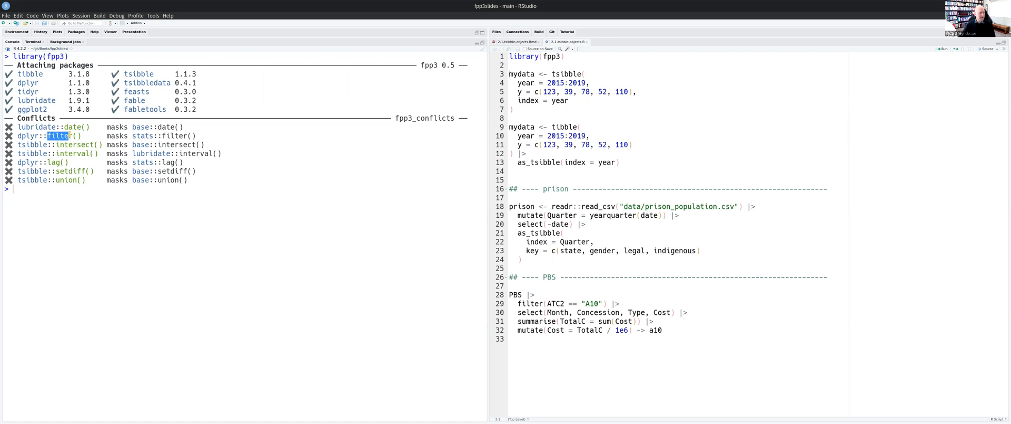
double_click(27, 136)
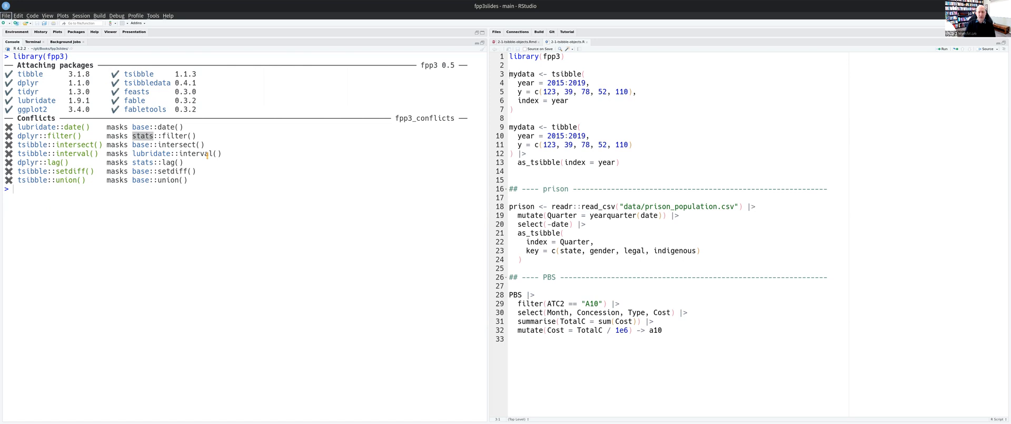
double_click(142, 135)
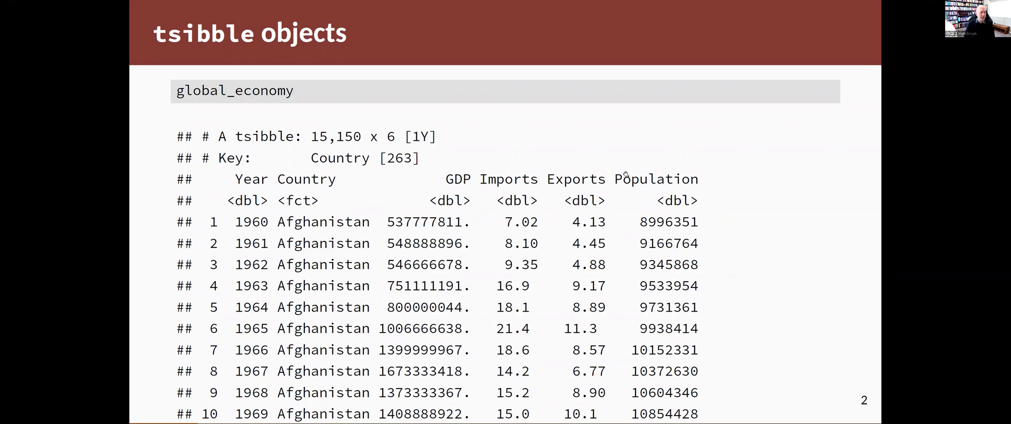
mouse_move(803, 139)
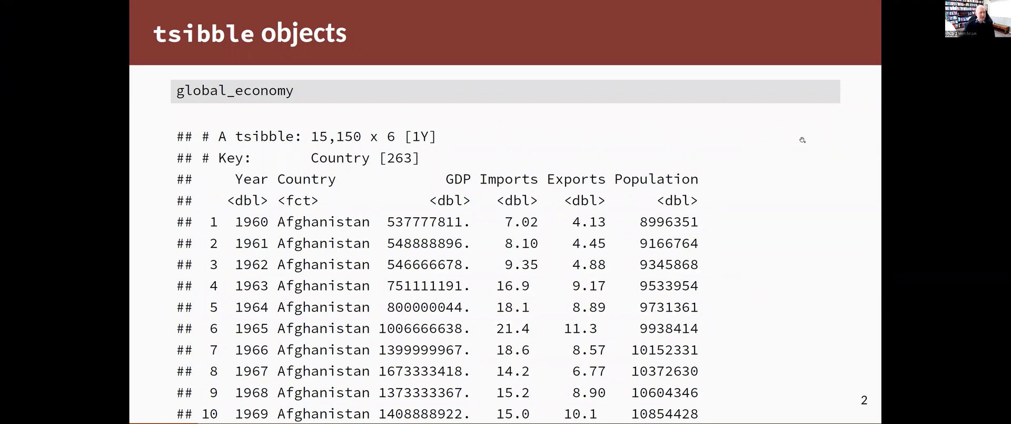
mouse_move(510, 130)
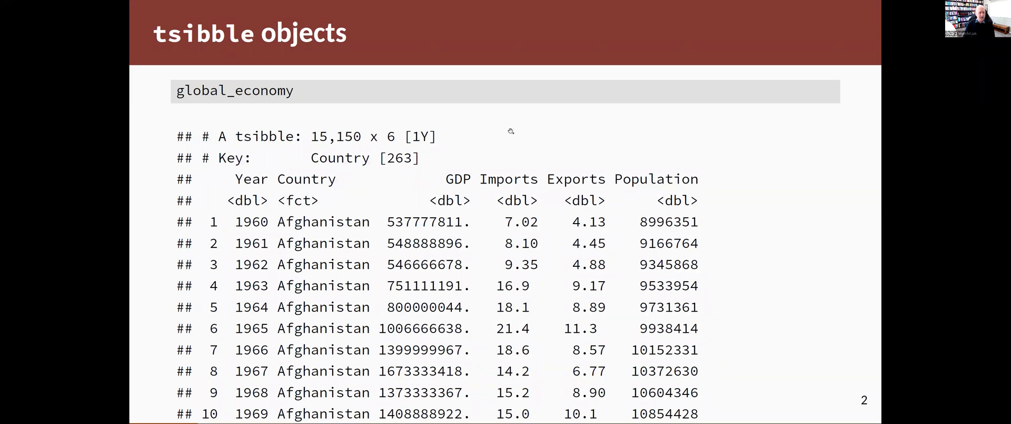
mouse_move(510, 130)
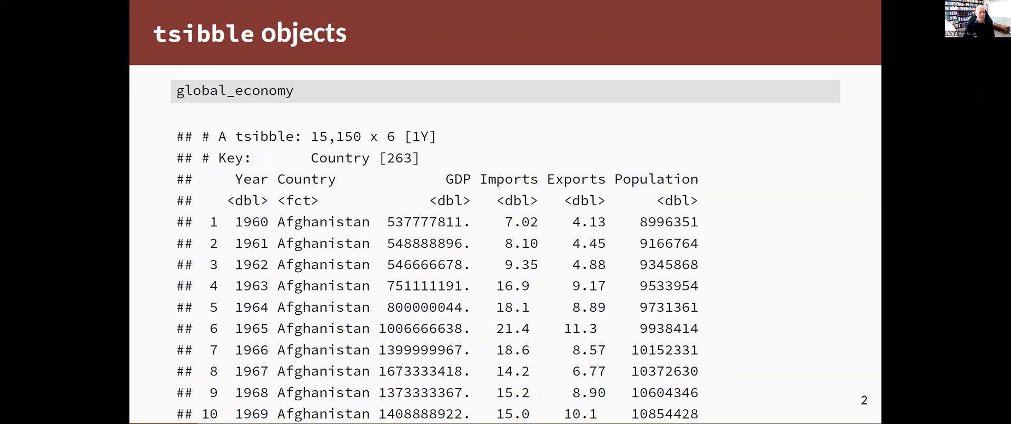
mouse_move(548, 112)
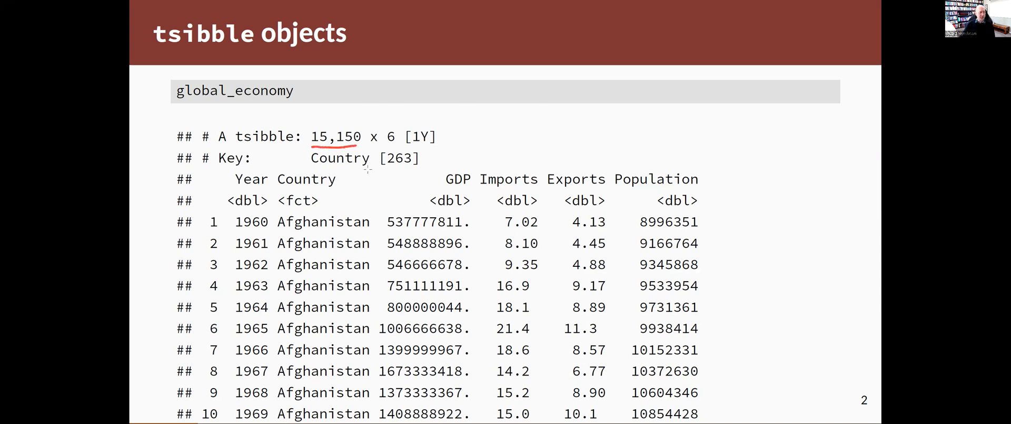
mouse_move(411, 202)
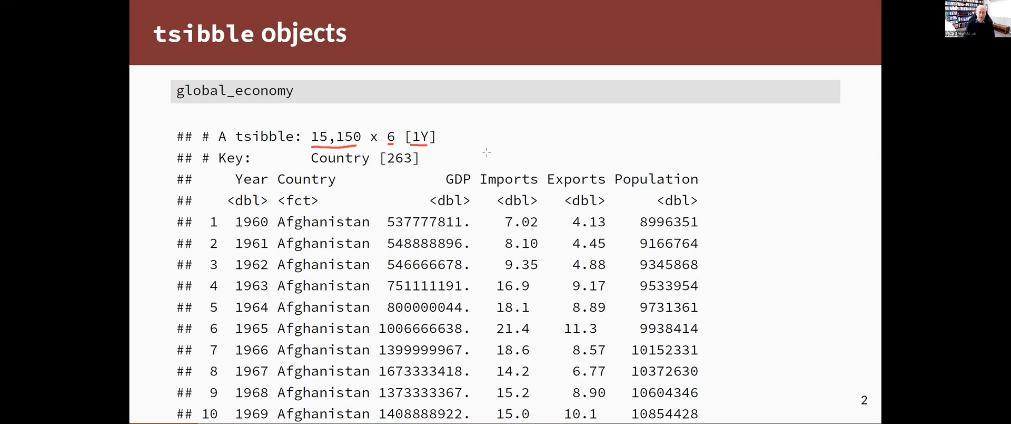
mouse_move(305, 136)
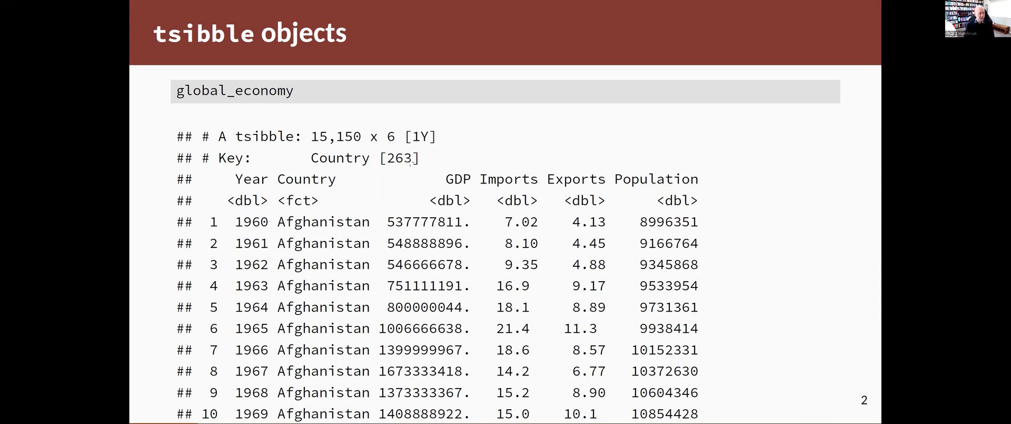
Annotate the global_economy tsibble header, marking Year as index and Country as key
left_click(248, 200)
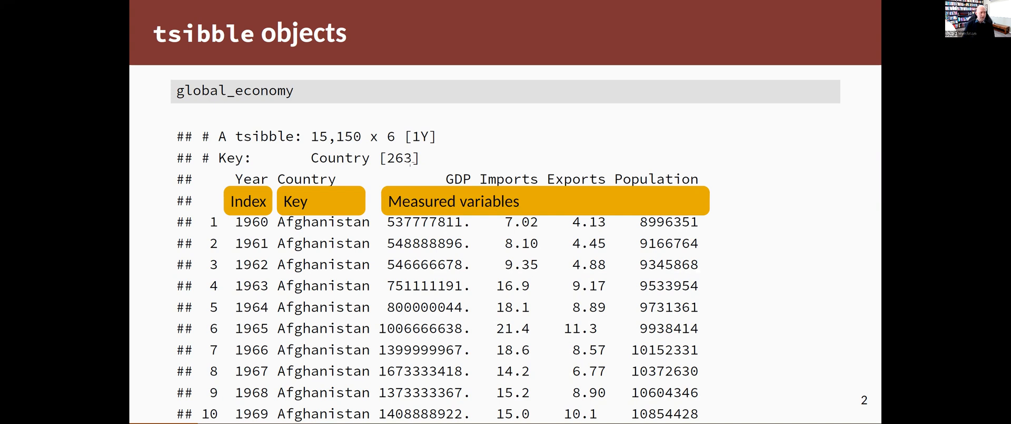
mouse_move(375, 184)
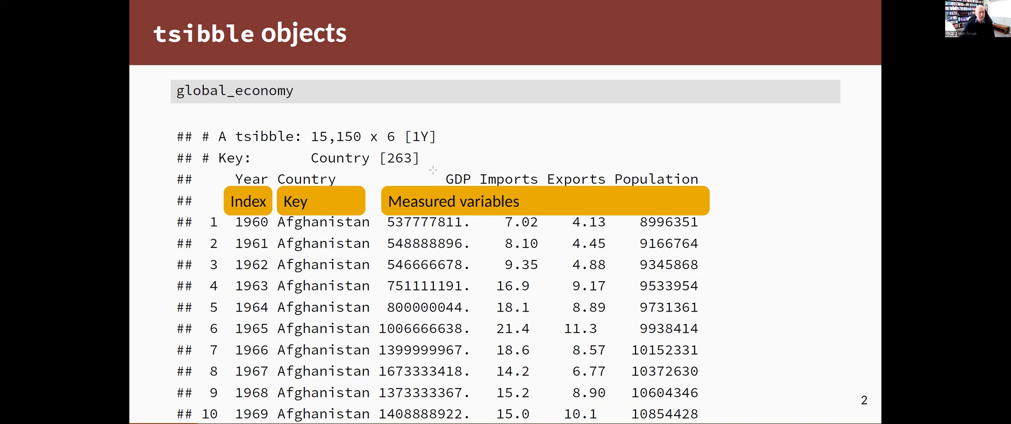
mouse_move(654, 212)
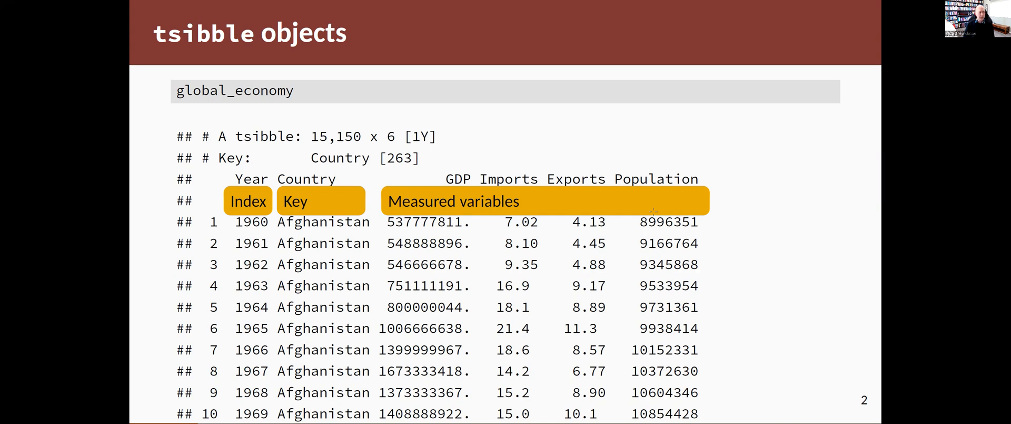
mouse_move(652, 211)
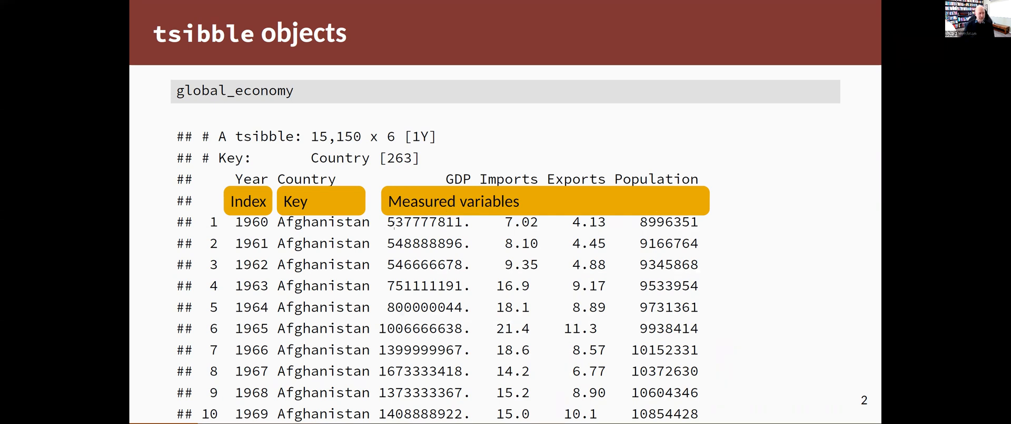
mouse_move(771, 215)
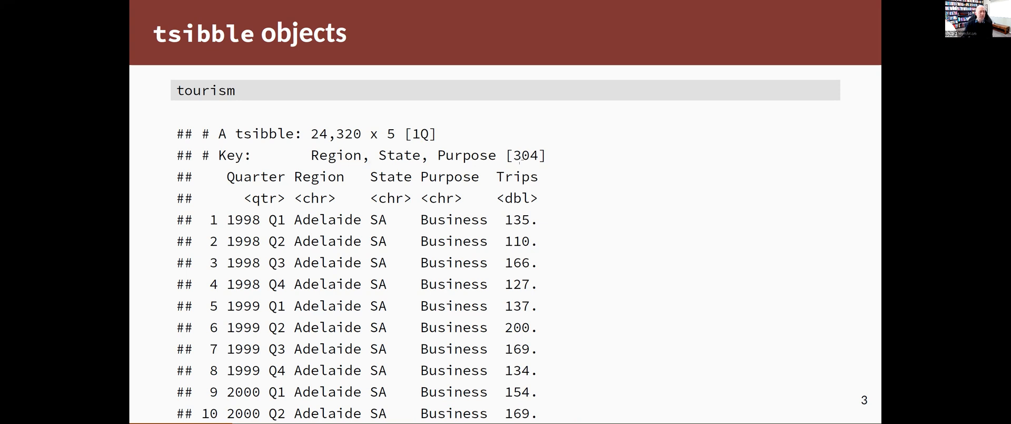
mouse_move(641, 156)
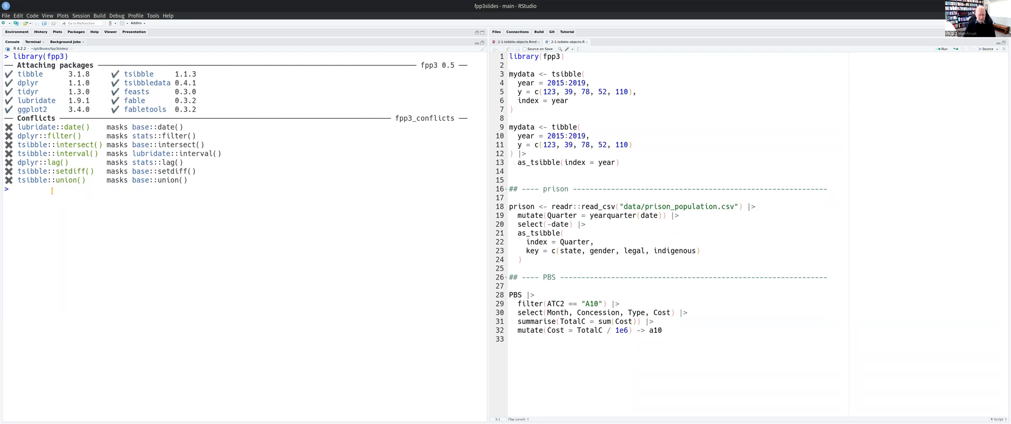
Run global_economy at the console, autocompleting the dataset name, to print the tsibble
type("global_econm")
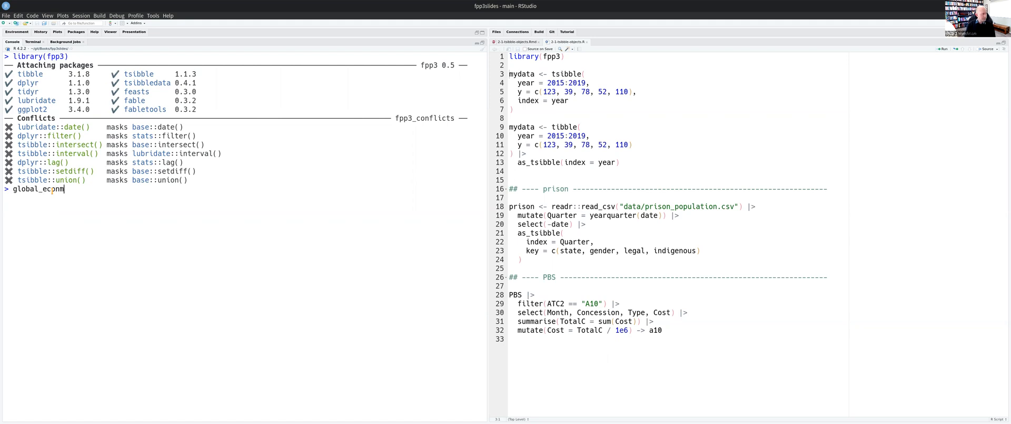
key("Return")
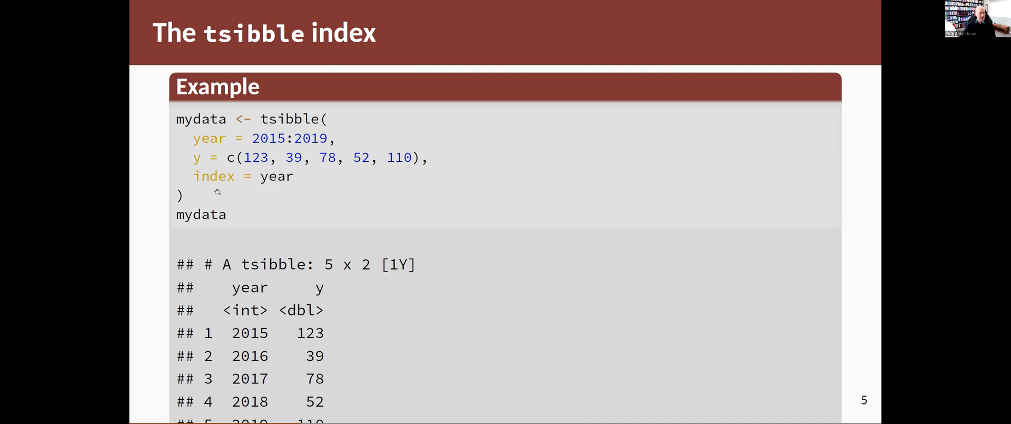
mouse_move(270, 193)
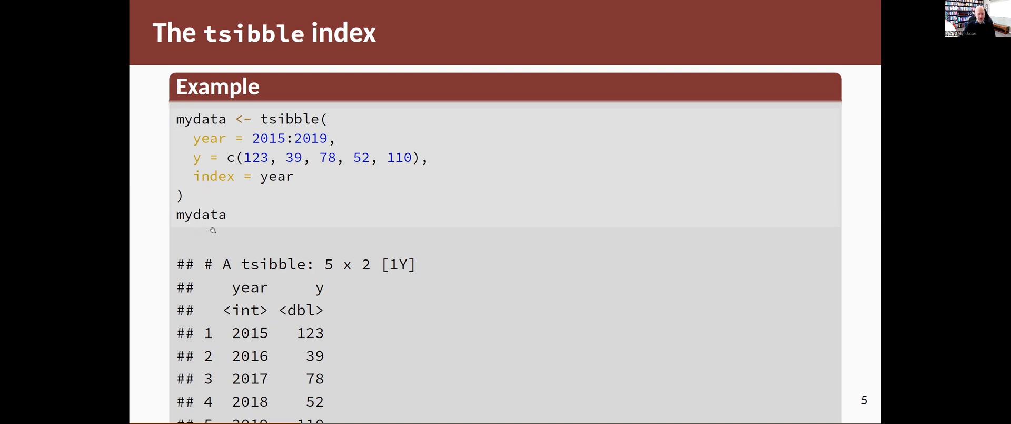
mouse_move(235, 221)
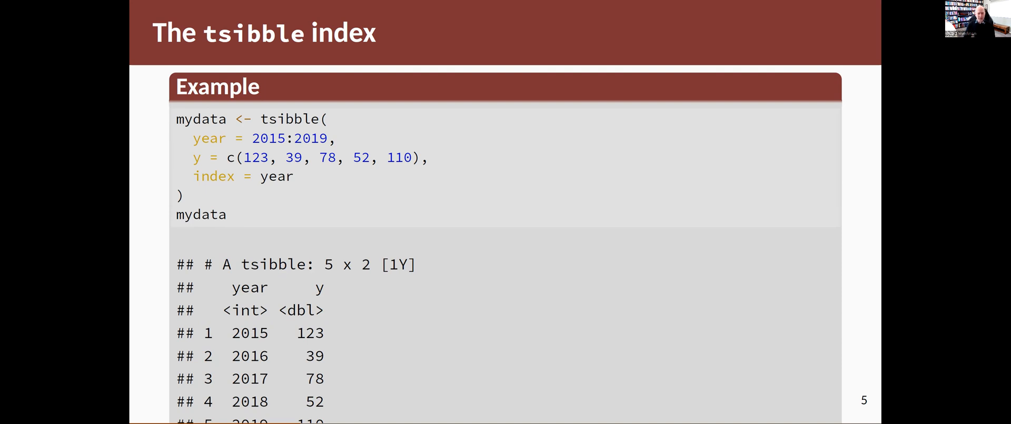
mouse_move(387, 272)
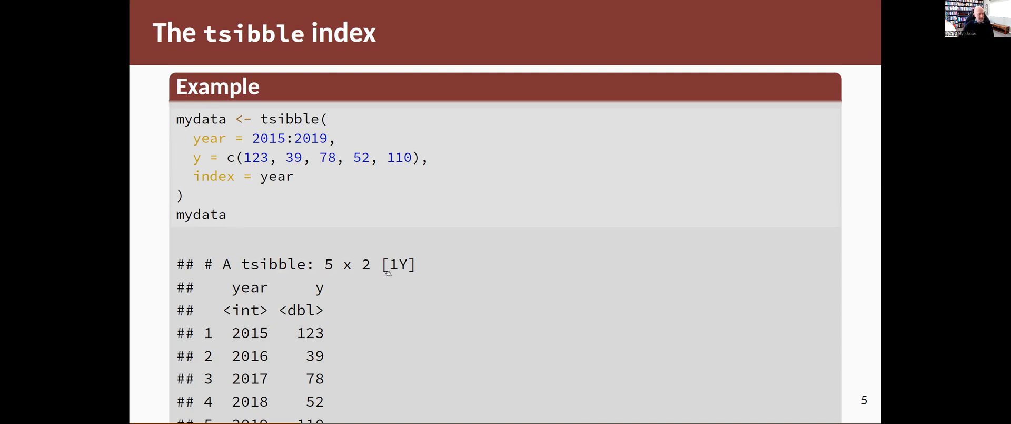
mouse_move(390, 274)
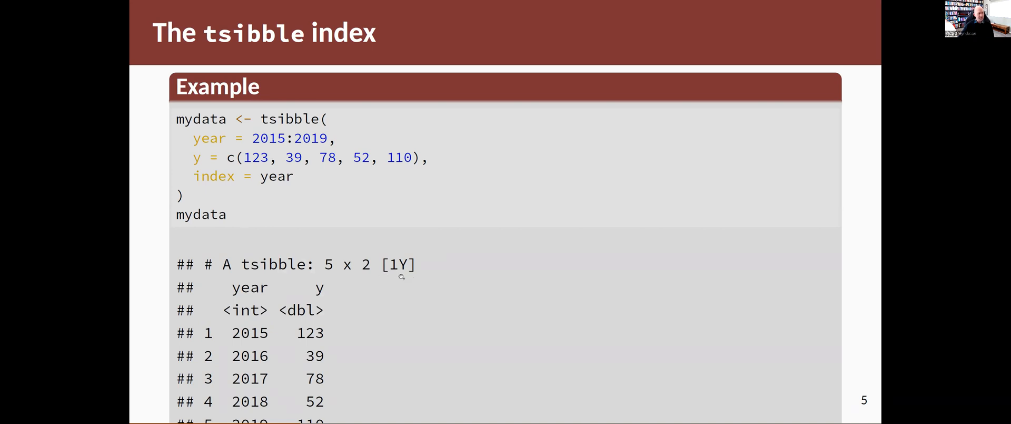
mouse_move(414, 289)
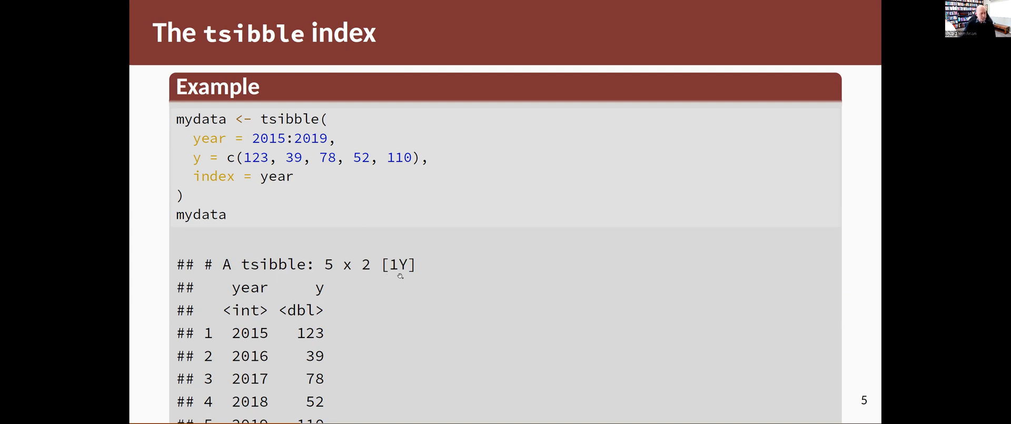
mouse_move(386, 280)
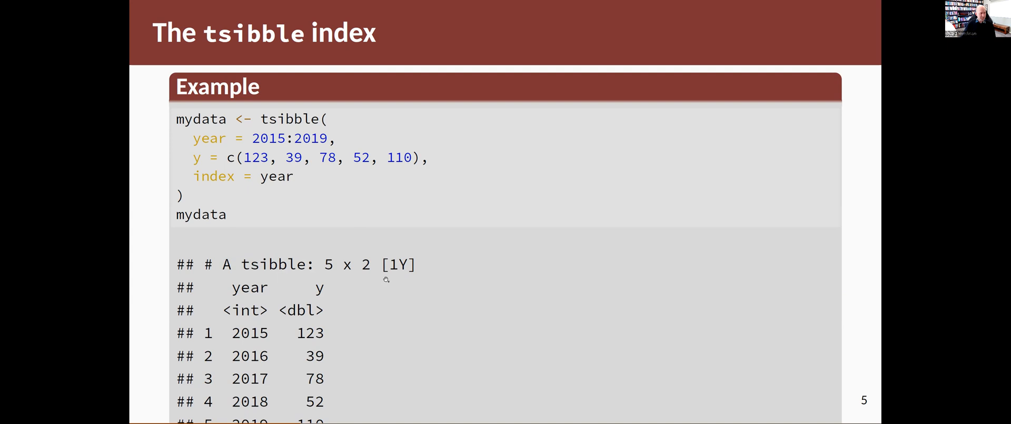
mouse_move(392, 264)
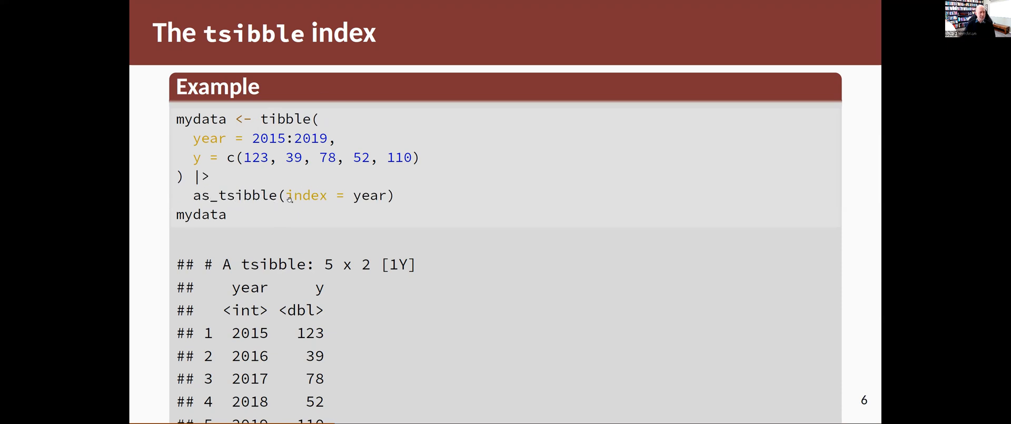
mouse_move(404, 201)
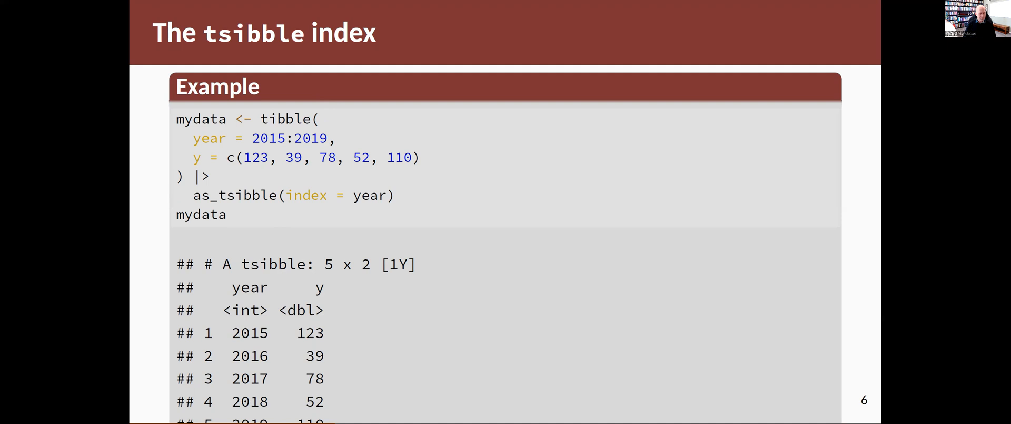
mouse_move(525, 155)
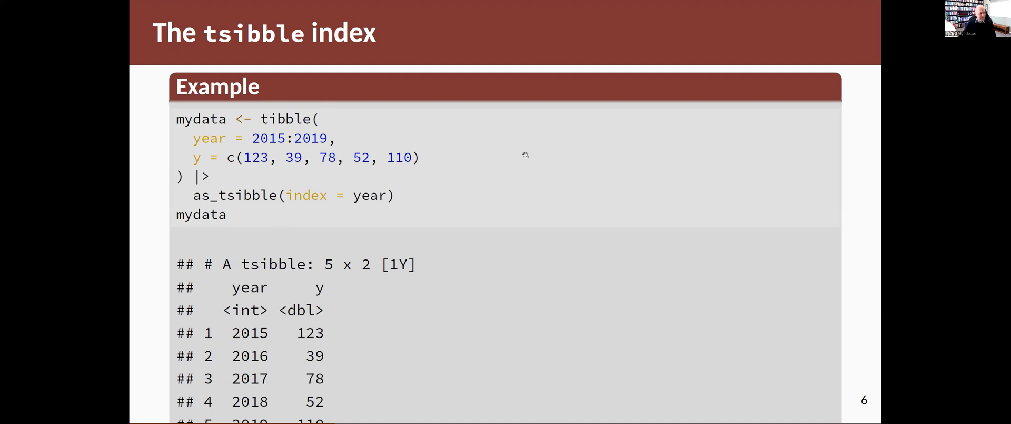
mouse_move(533, 136)
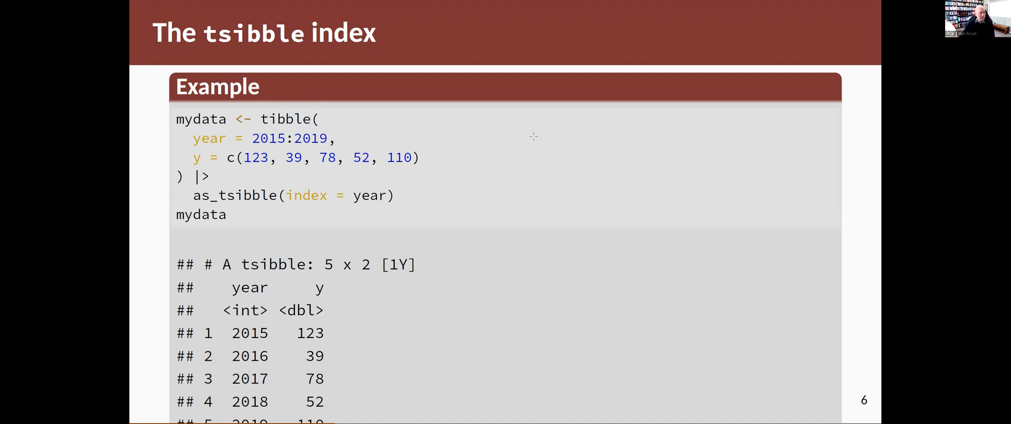
mouse_move(547, 127)
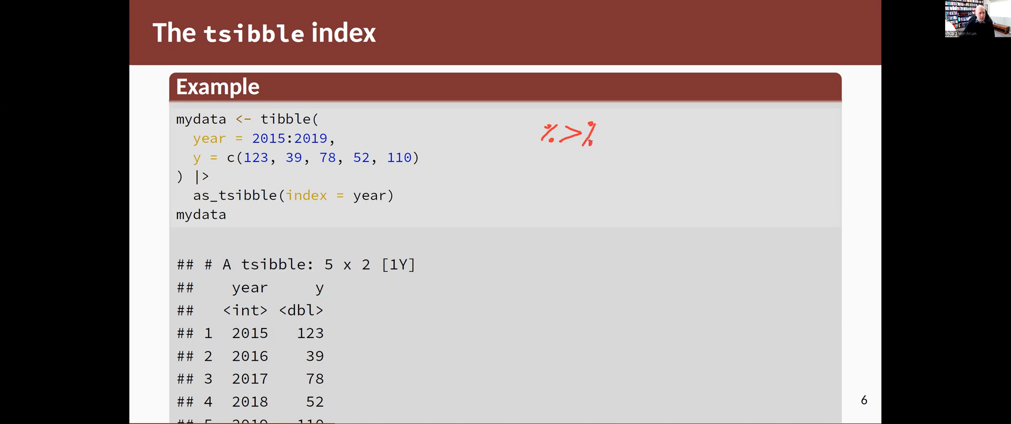
mouse_move(575, 159)
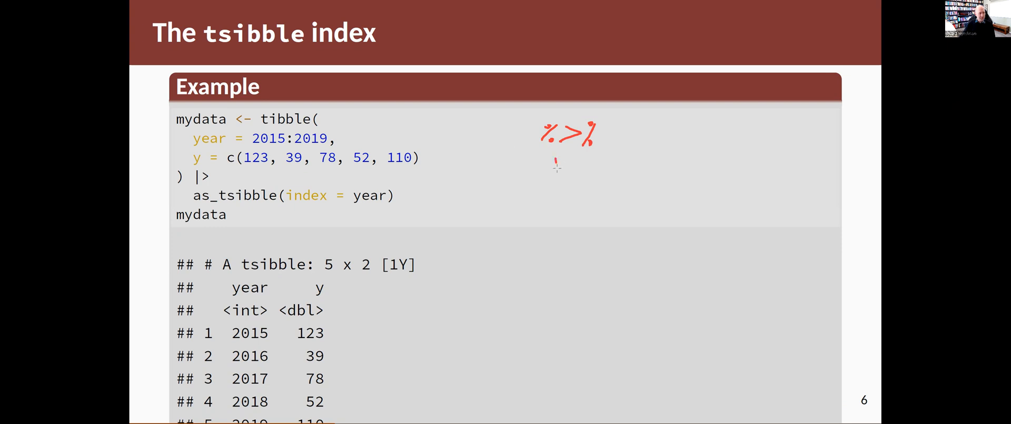
Hand-write the native pipe |> in red beneath %>% beside the as_tsibble code
left_click_drag(551, 165, 587, 164)
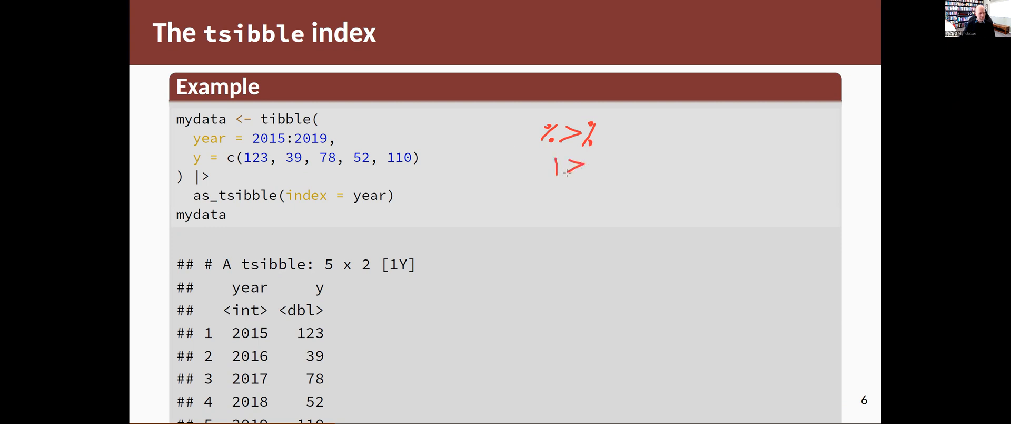
mouse_move(653, 173)
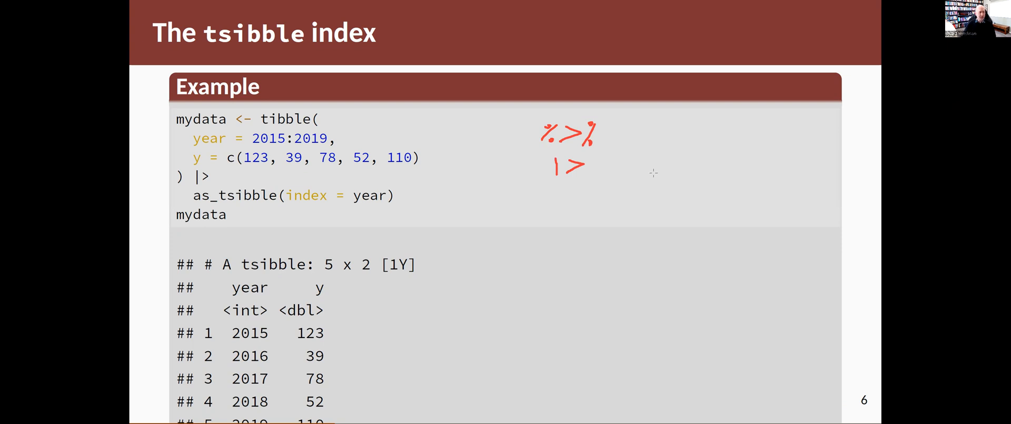
mouse_move(187, 195)
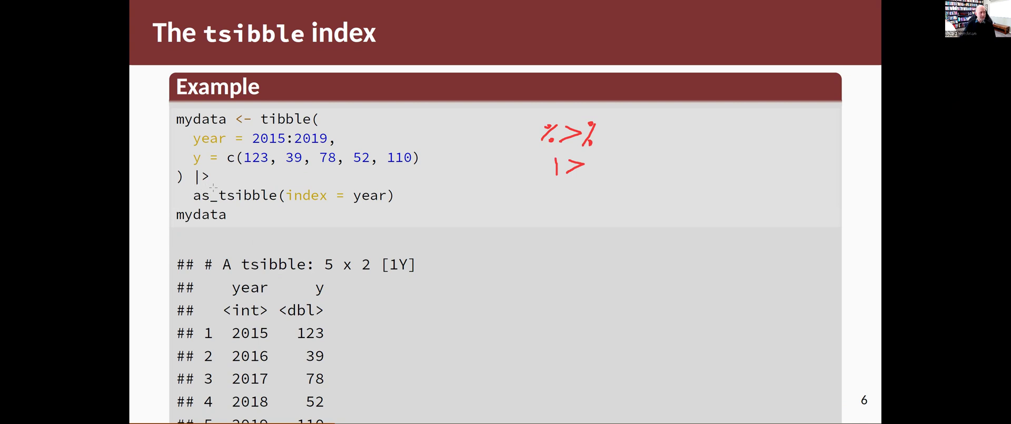
mouse_move(289, 187)
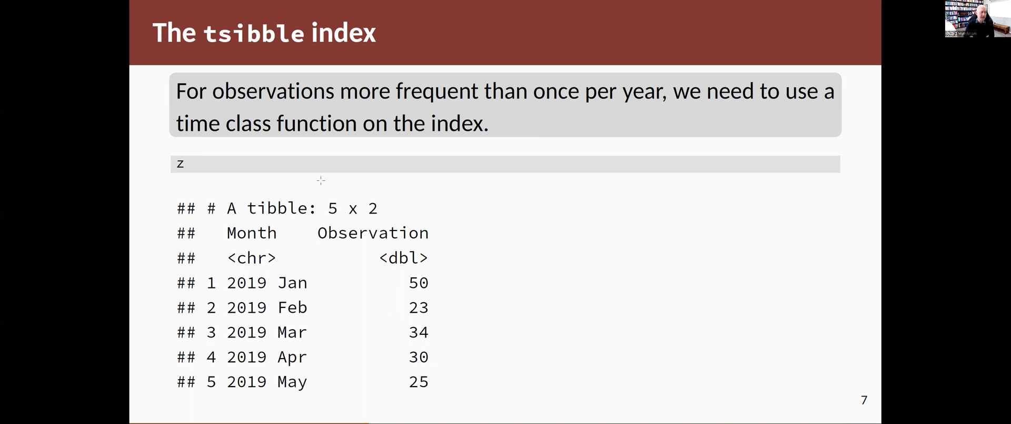
mouse_move(287, 173)
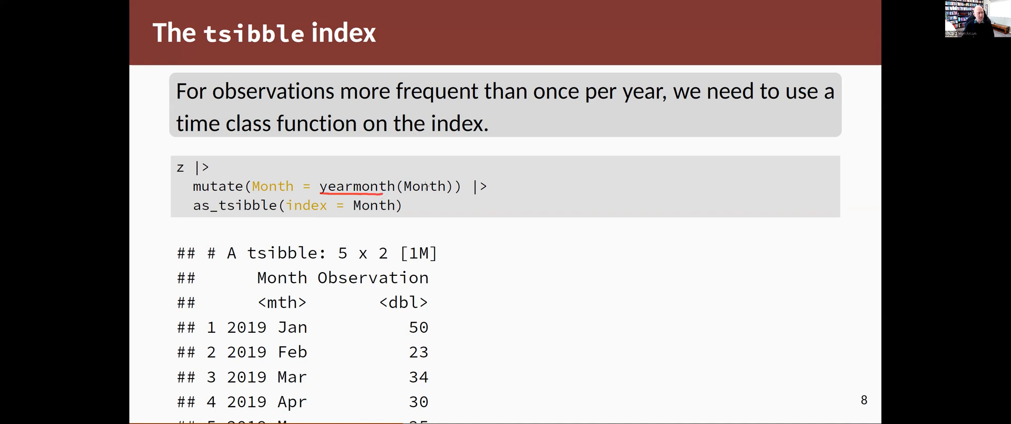
mouse_move(263, 317)
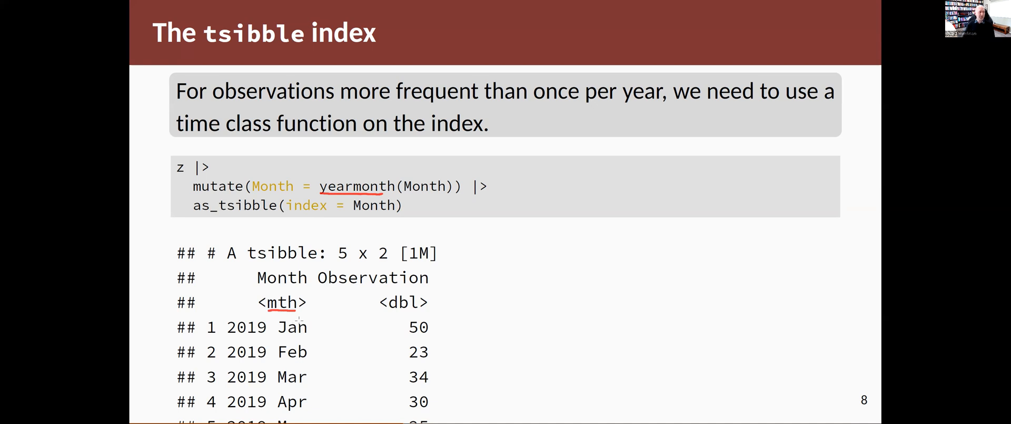
mouse_move(320, 301)
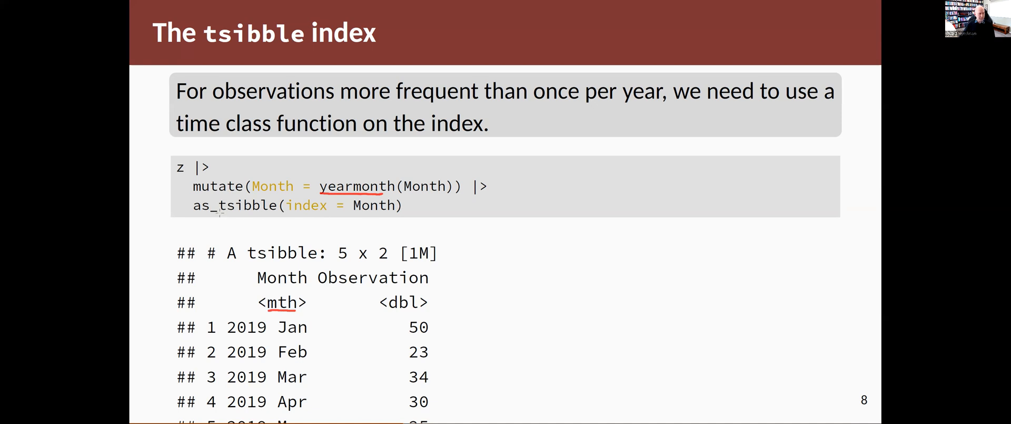
mouse_move(340, 219)
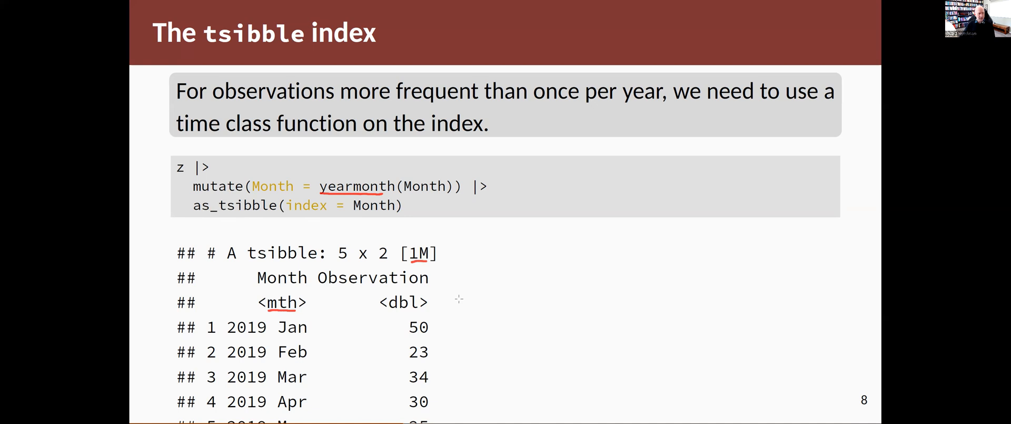
mouse_move(568, 320)
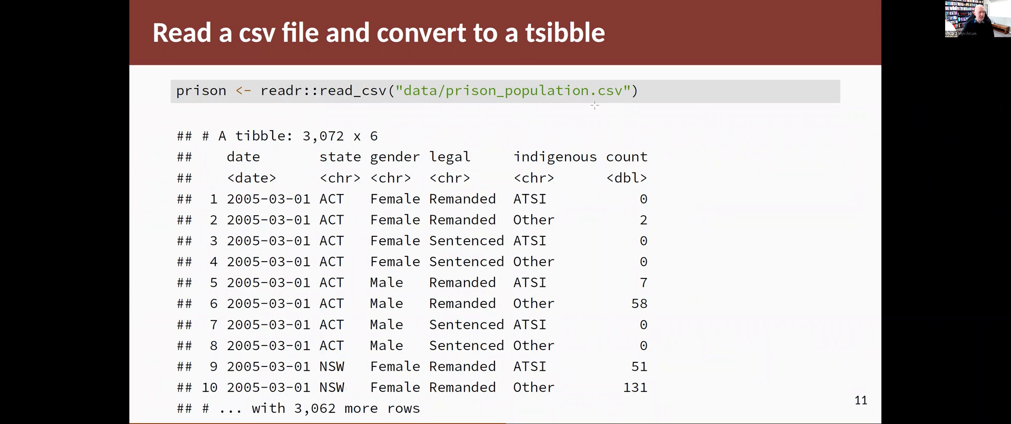
mouse_move(274, 101)
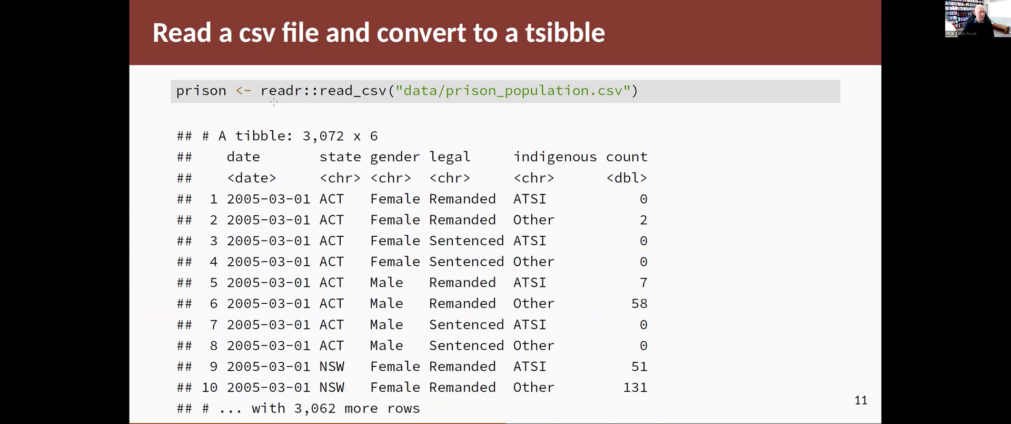
mouse_move(329, 103)
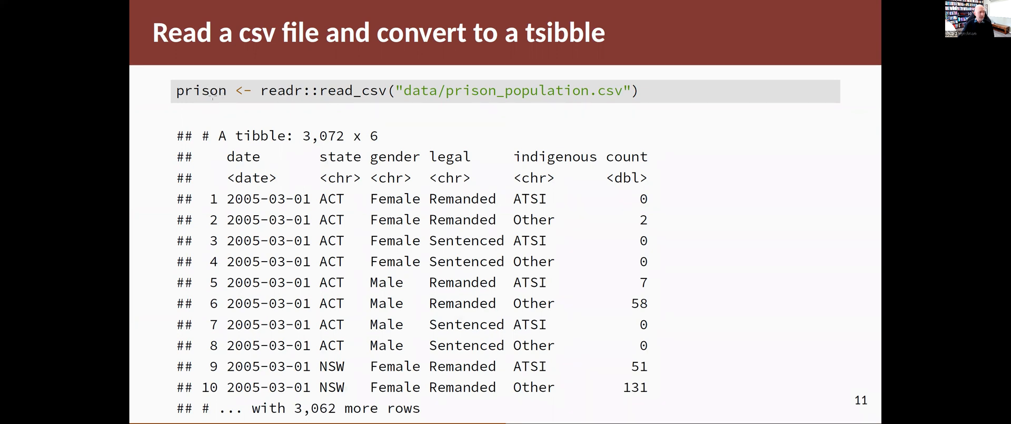
mouse_move(659, 108)
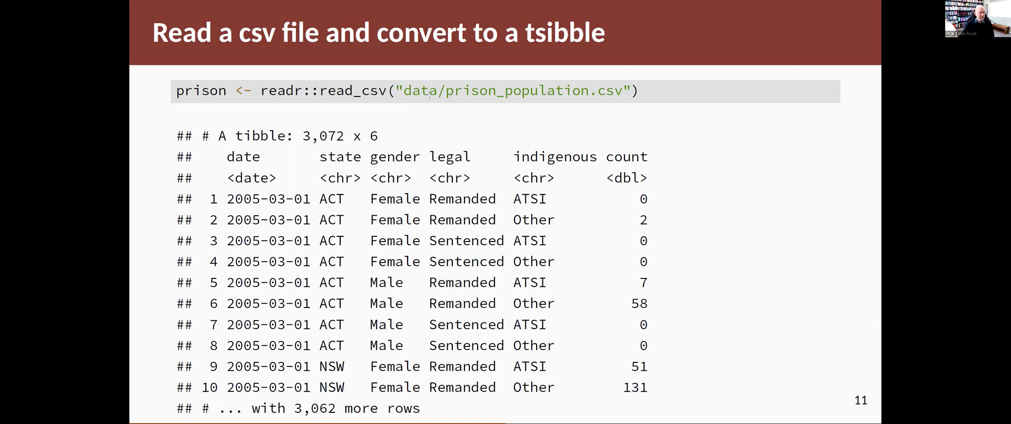
mouse_move(624, 191)
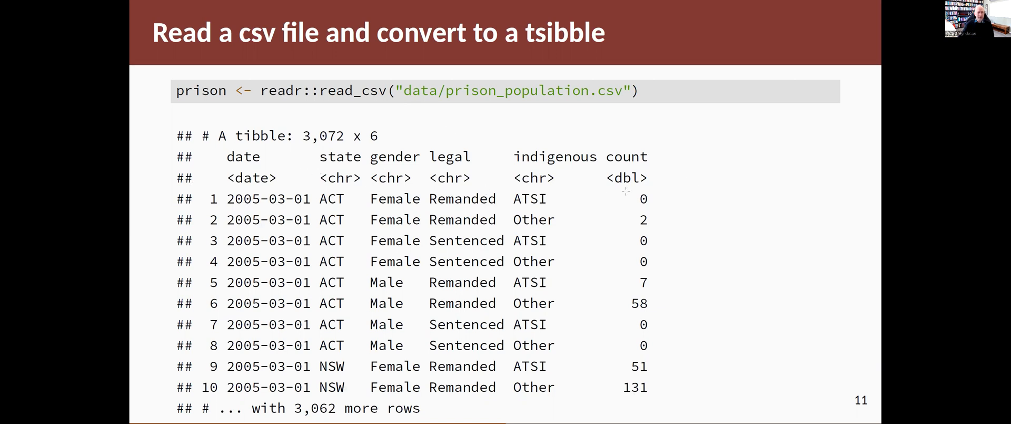
mouse_move(305, 186)
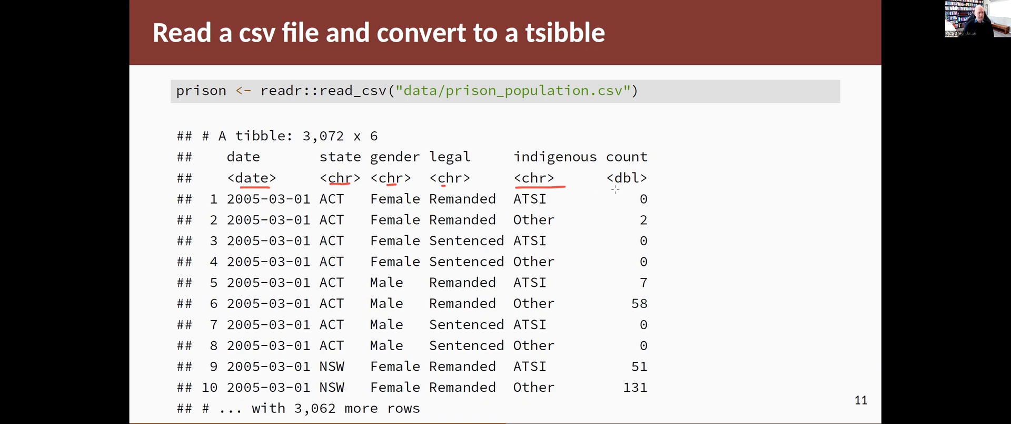
mouse_move(690, 192)
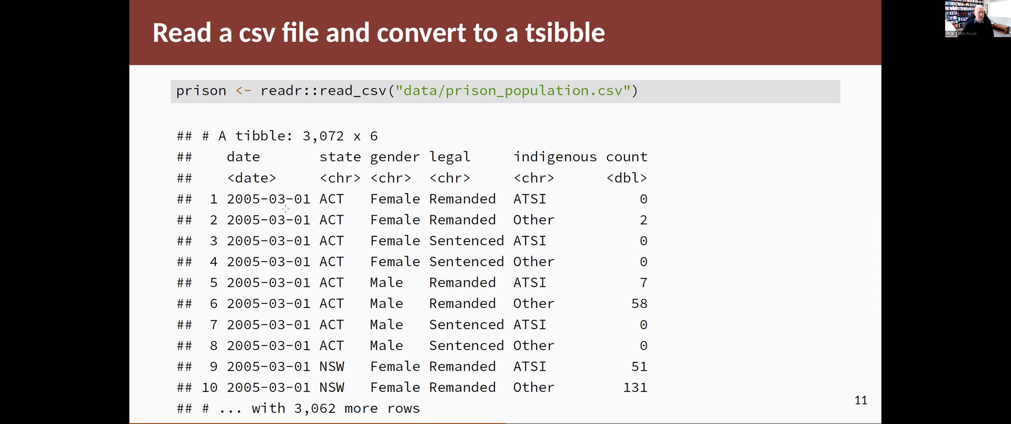
mouse_move(607, 229)
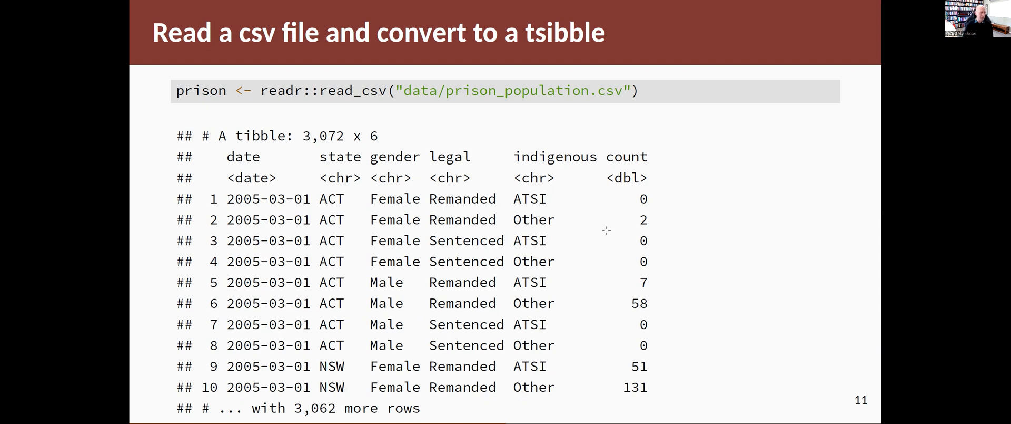
mouse_move(867, 170)
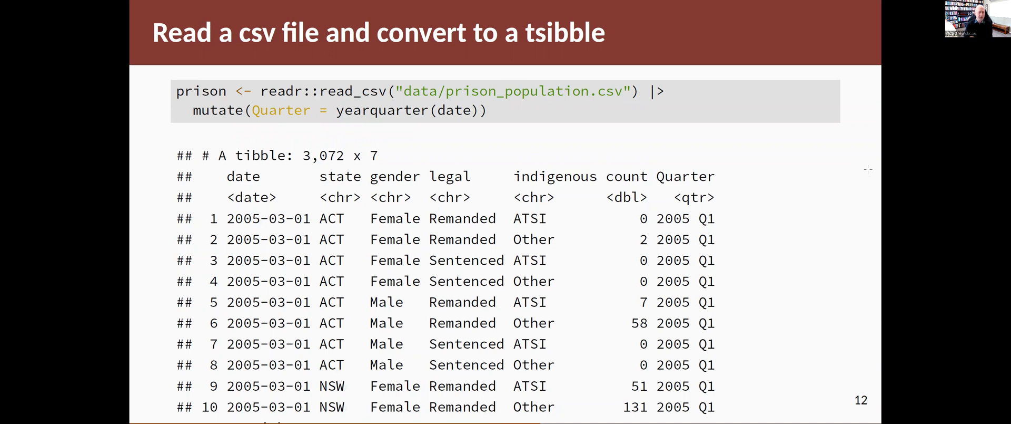
mouse_move(602, 73)
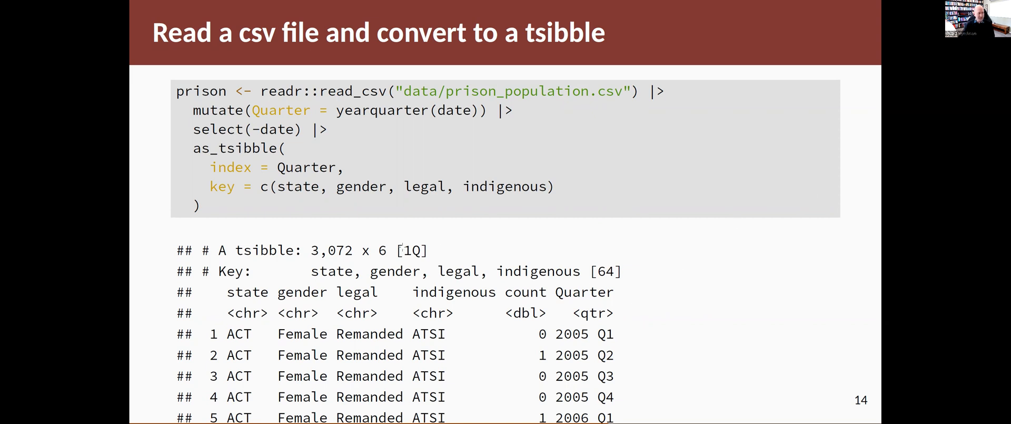
mouse_move(640, 278)
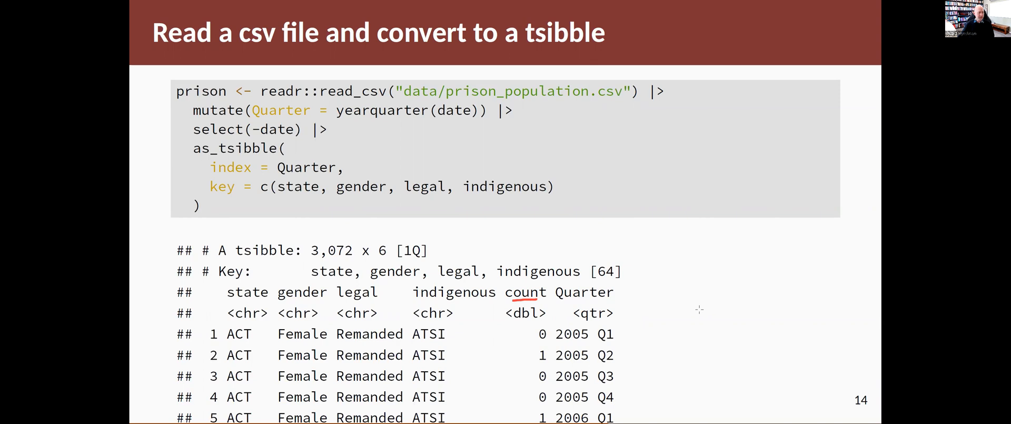
mouse_move(632, 288)
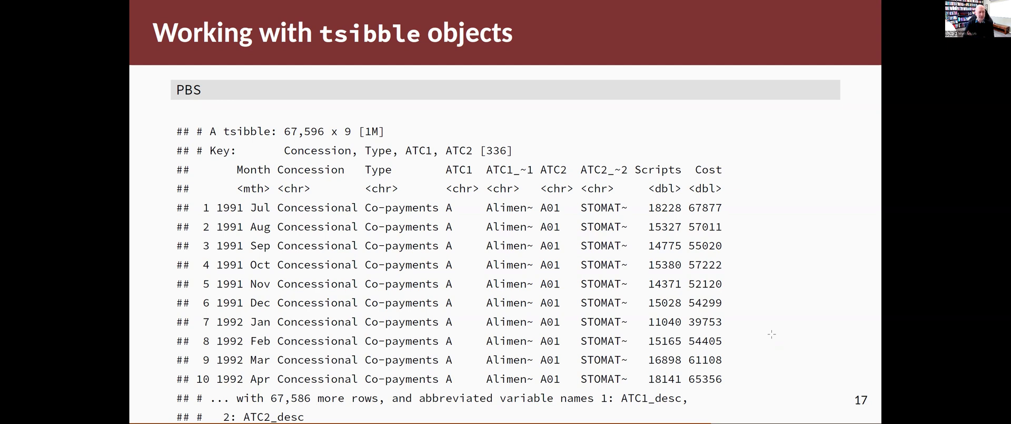
mouse_move(240, 212)
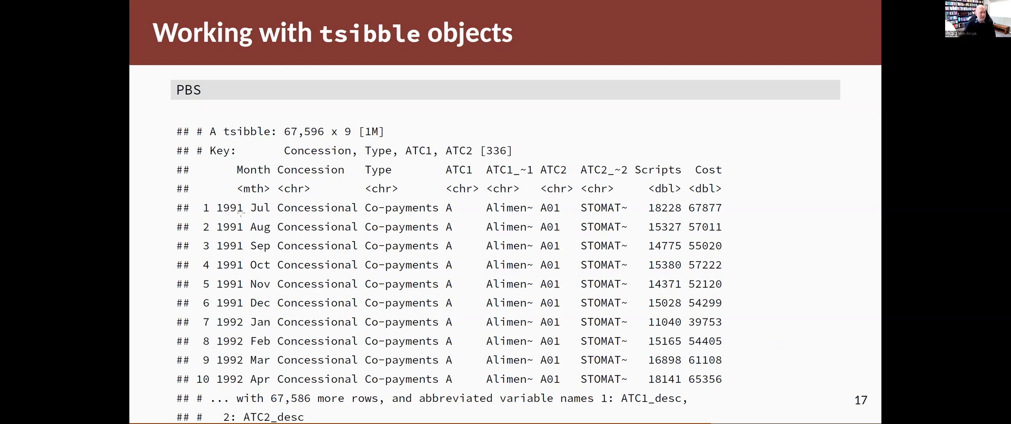
mouse_move(325, 141)
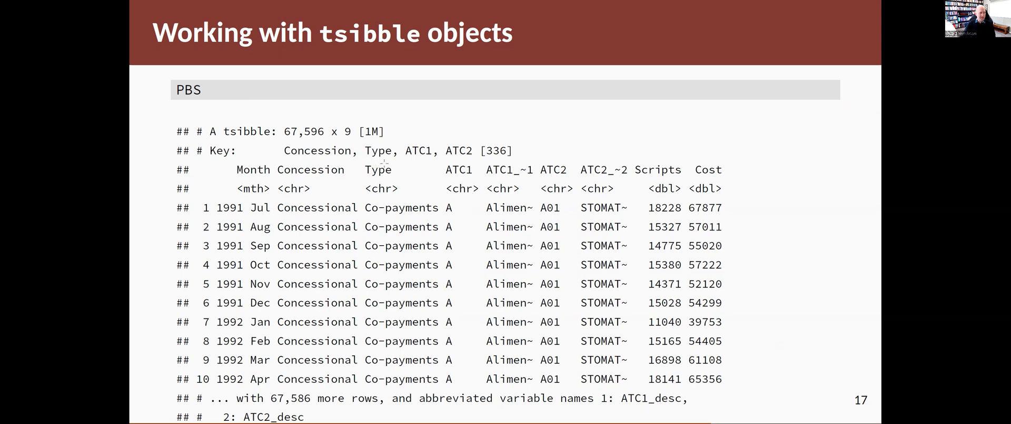
mouse_move(485, 166)
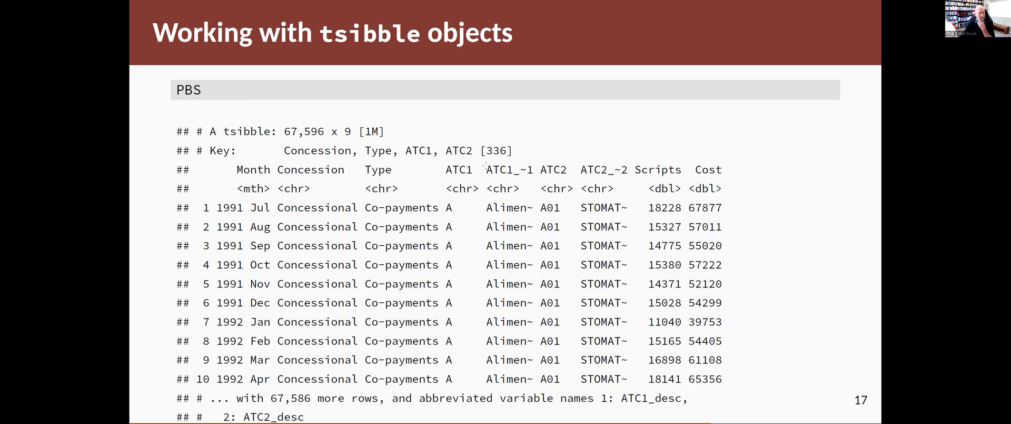
mouse_move(490, 174)
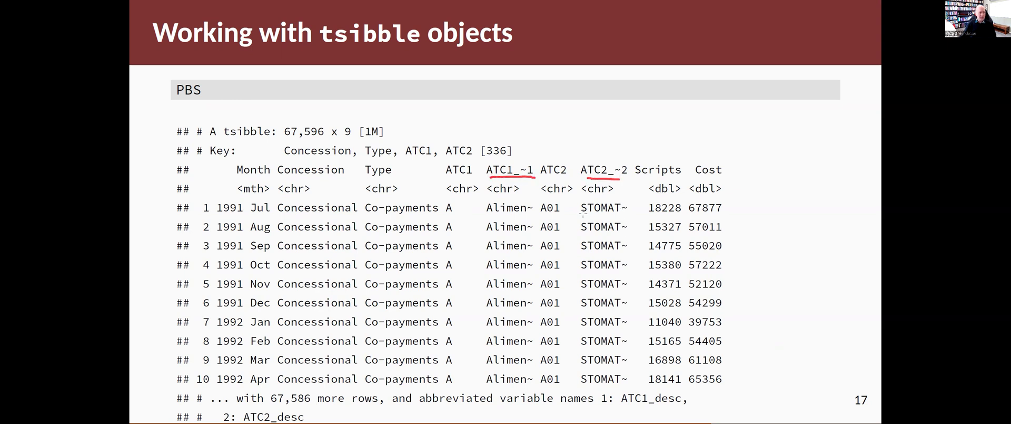
mouse_move(453, 216)
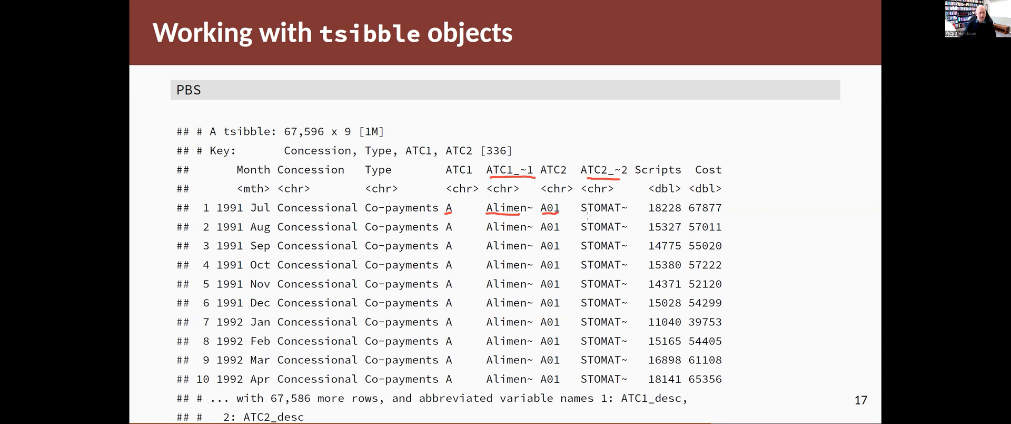
mouse_move(630, 217)
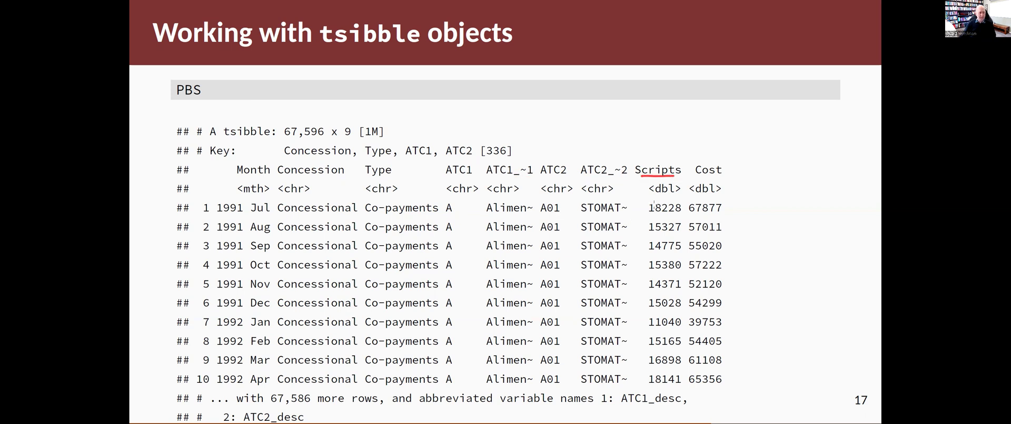
mouse_move(726, 219)
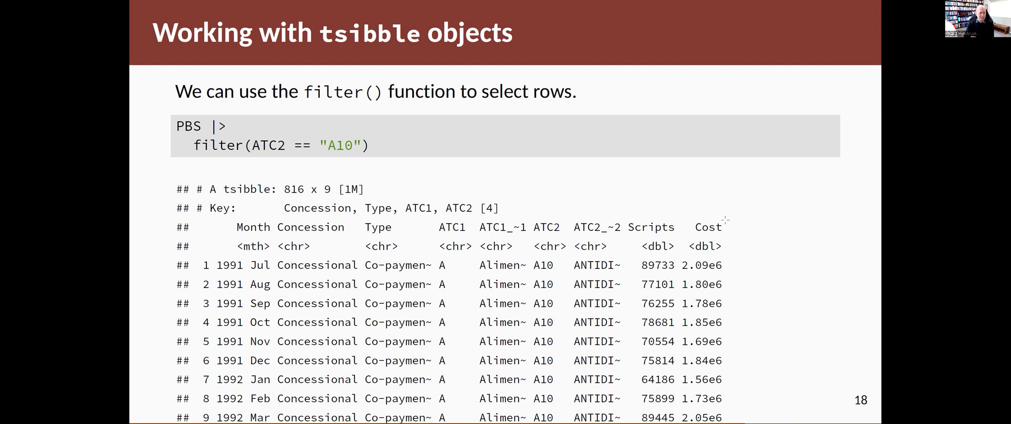
mouse_move(4, 213)
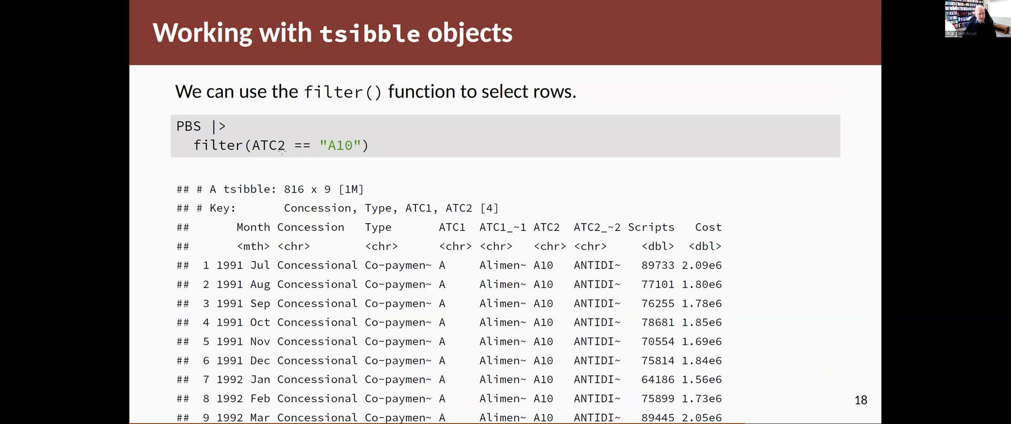
mouse_move(404, 263)
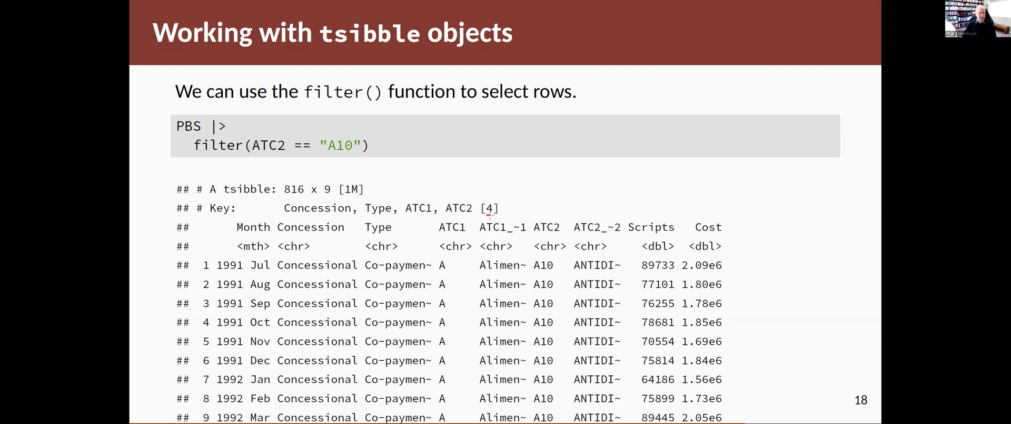
mouse_move(431, 172)
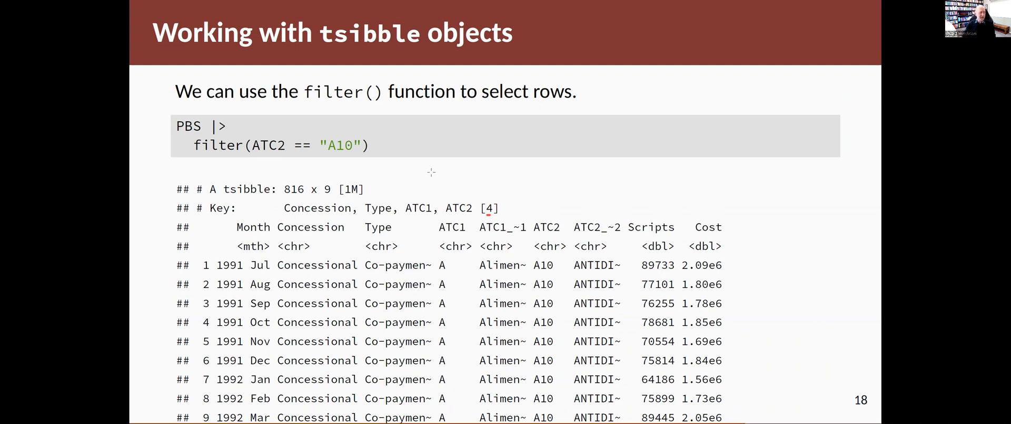
mouse_move(668, 150)
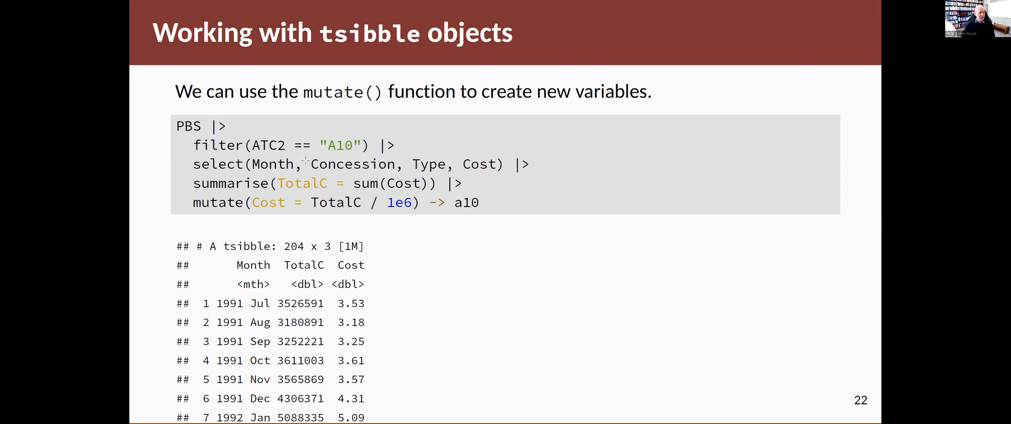
mouse_move(403, 216)
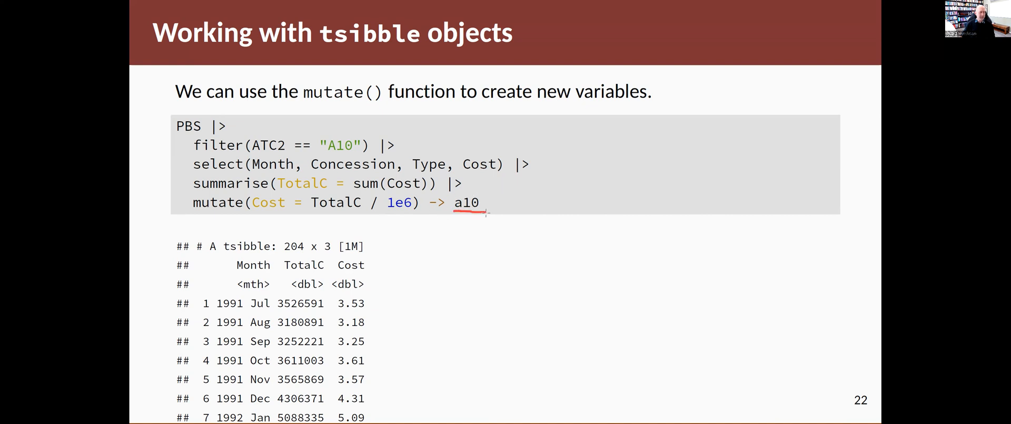
mouse_move(159, 134)
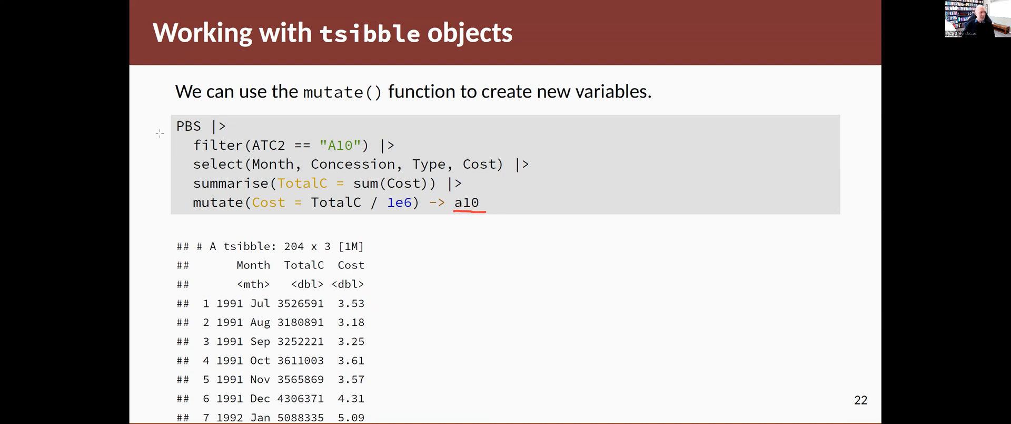
mouse_move(144, 106)
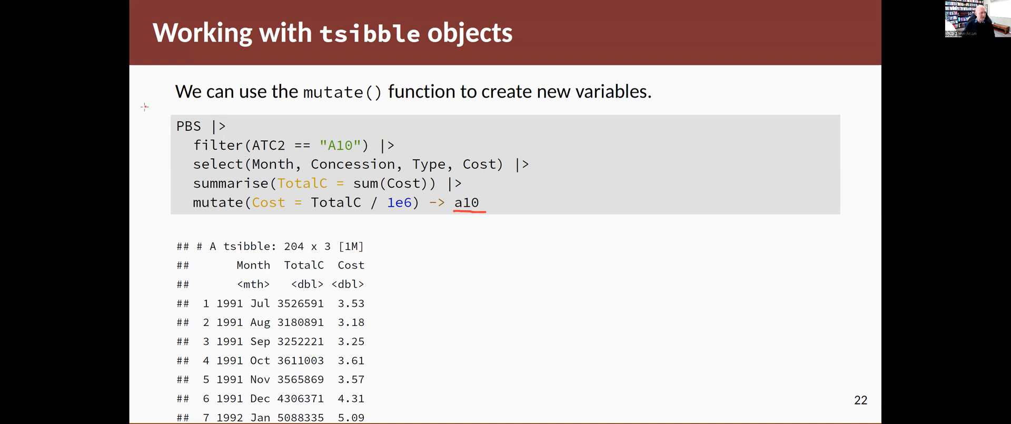